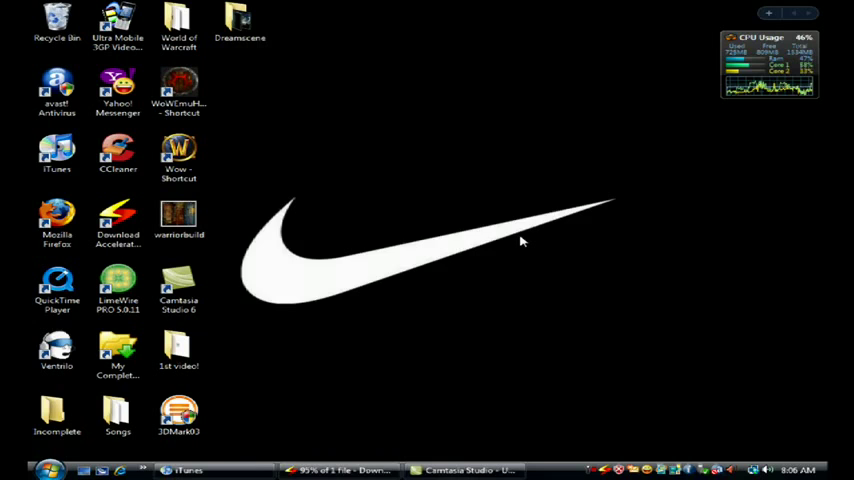
pyautogui.moveTo(265, 373)
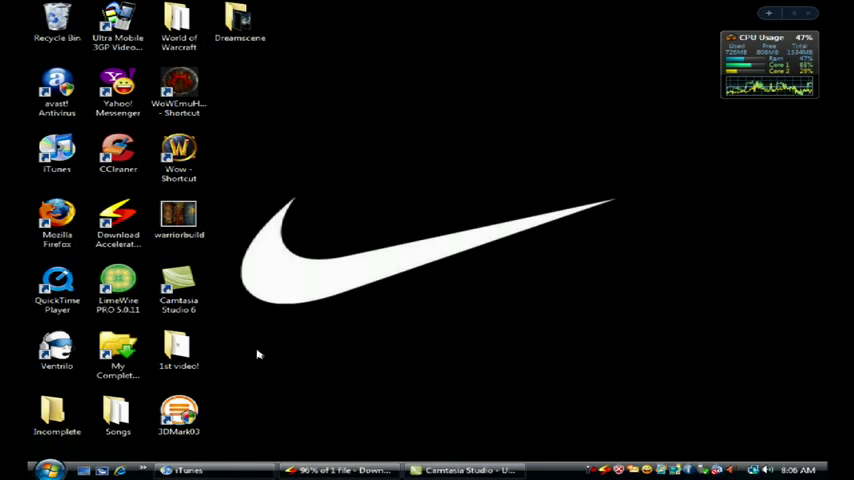
# Step: Launch Registry Editor by searching 'regedit' from the Start menu
pyautogui.click(49, 467)
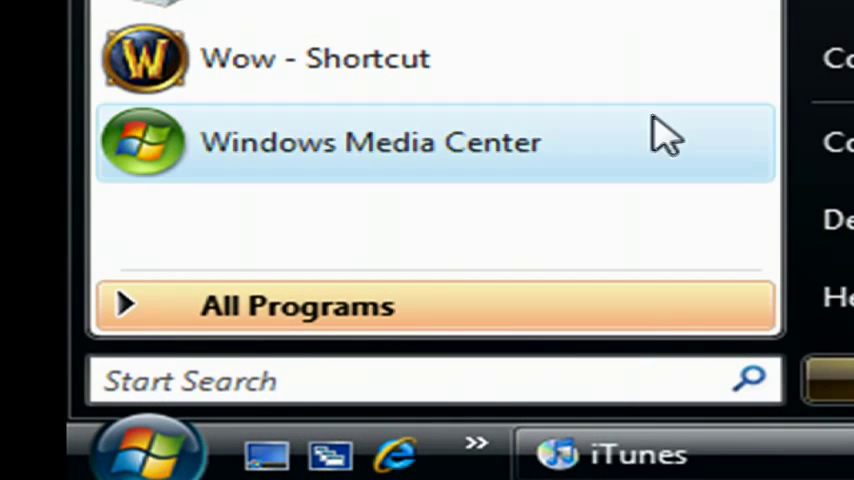
pyautogui.write('regedit')
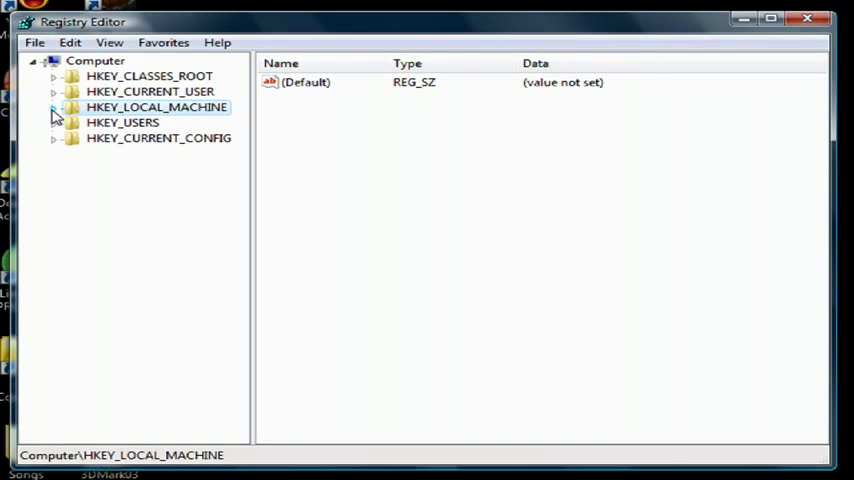
# Step: Expand HKEY_LOCAL_MACHINE, SYSTEM and CurrentControlSet, scrolling down to the Services keys
pyautogui.click(54, 107)
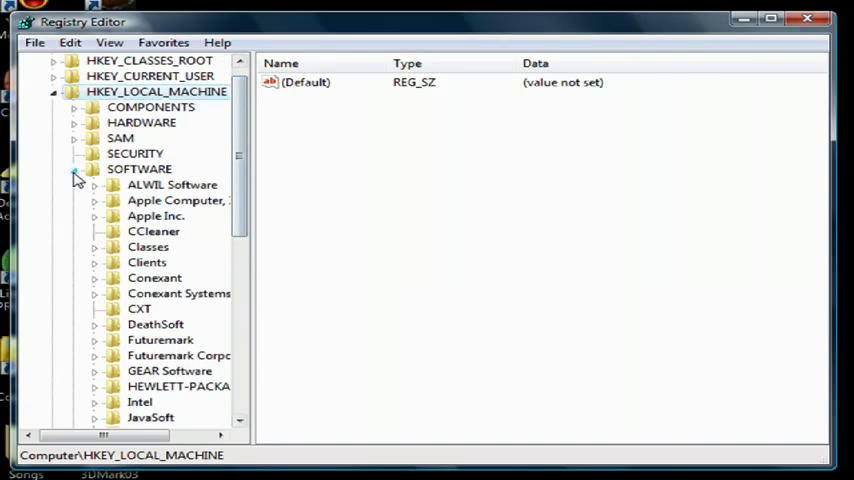
pyautogui.scroll(-3)
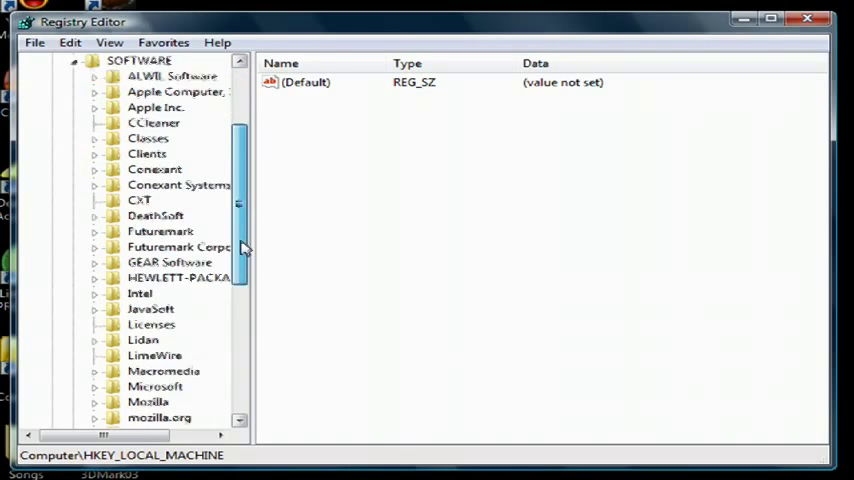
pyautogui.scroll(-3)
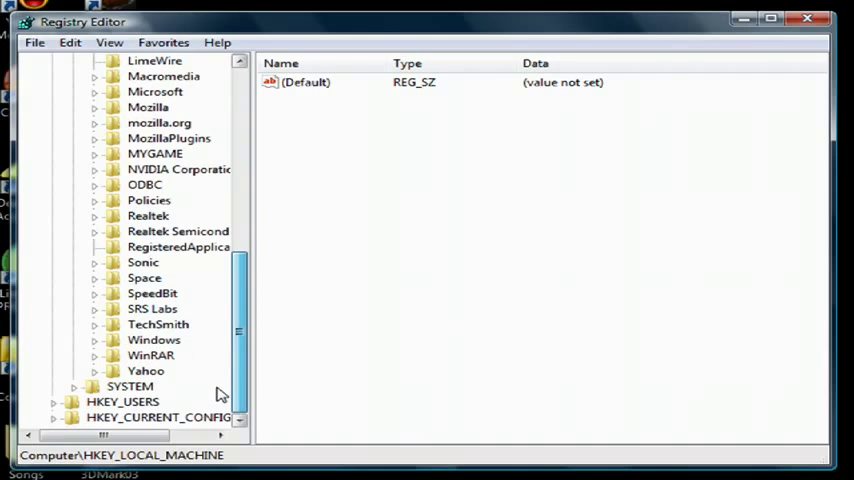
pyautogui.click(73, 387)
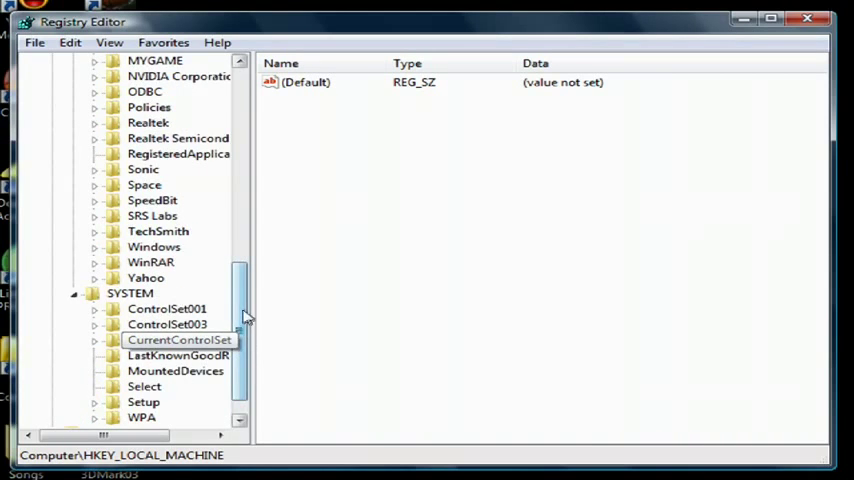
pyautogui.click(93, 339)
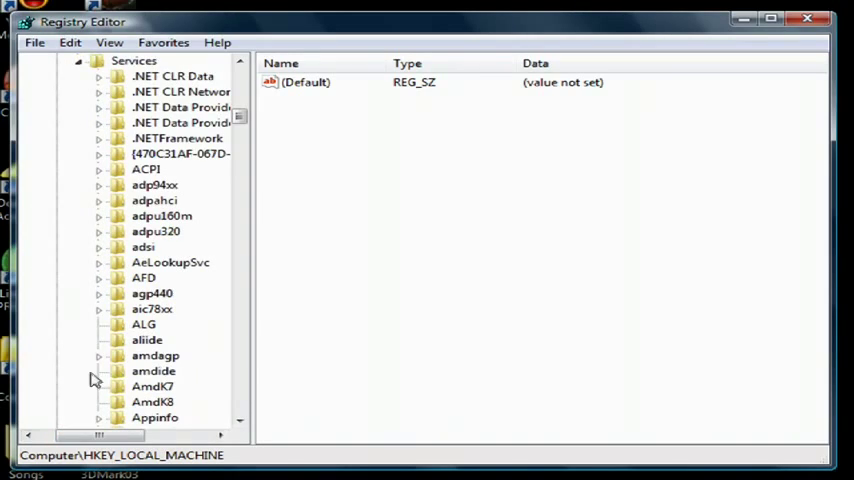
pyautogui.scroll(-3)
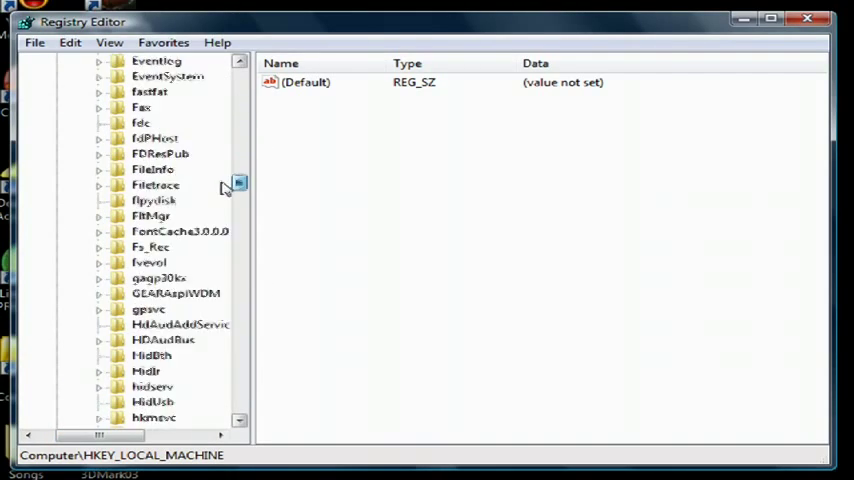
pyautogui.scroll(-3)
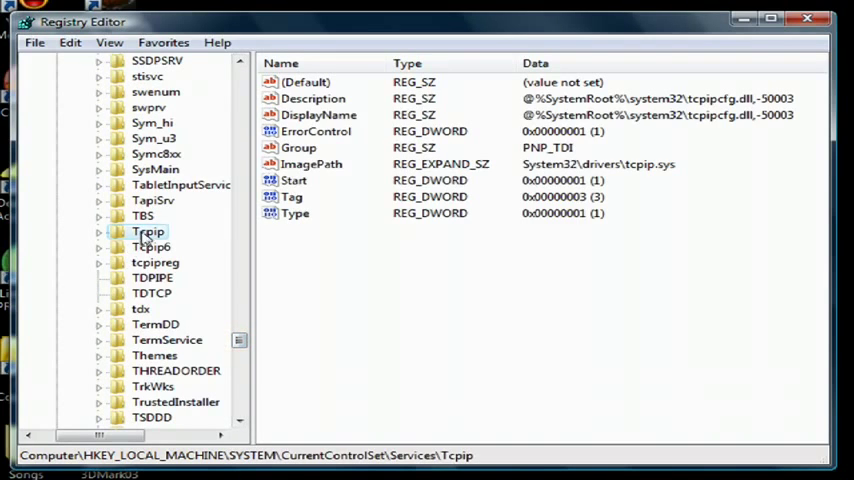
# Step: Expand Tcpip > Parameters > Interfaces and select the {470C31AF-...} interface subkey
pyautogui.click(100, 231)
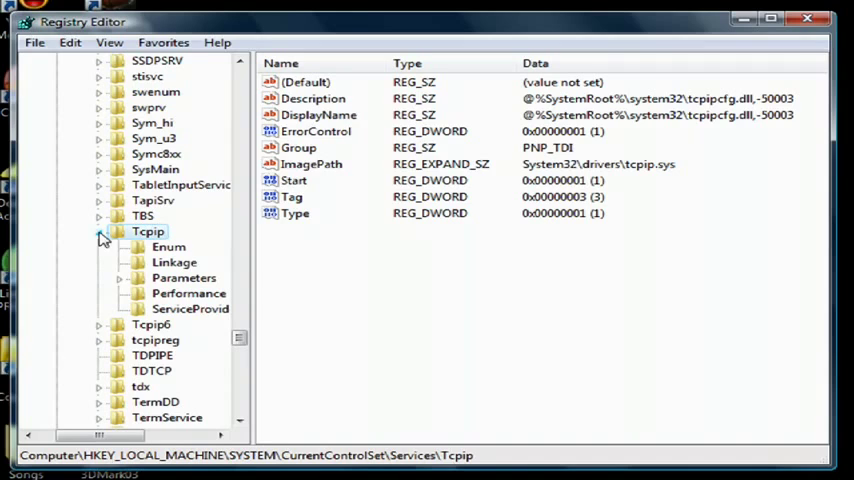
pyautogui.click(117, 277)
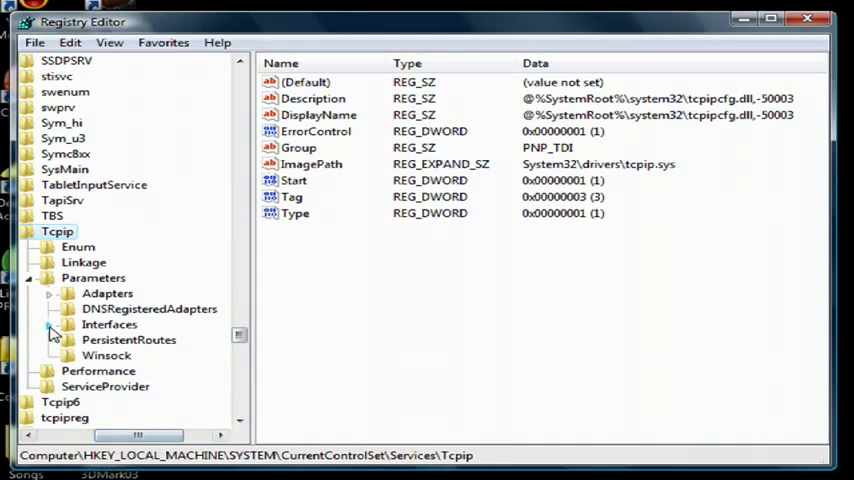
pyautogui.click(50, 324)
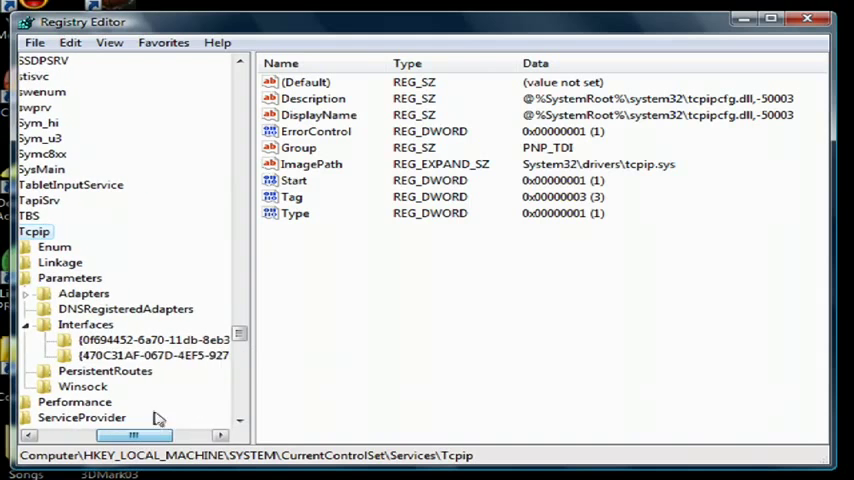
pyautogui.click(153, 355)
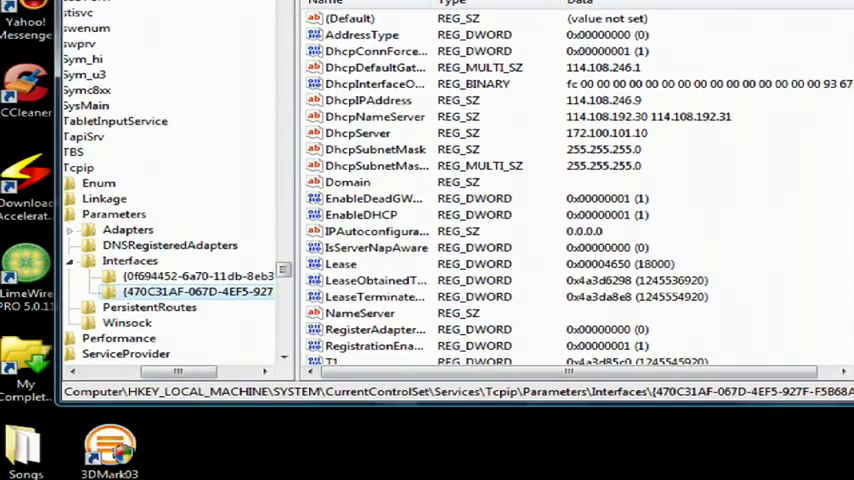
# Step: Add DWORD (32-bit) values TcpAckFrequency and TCPNoDelay to the interface key
pyautogui.scroll(-3)
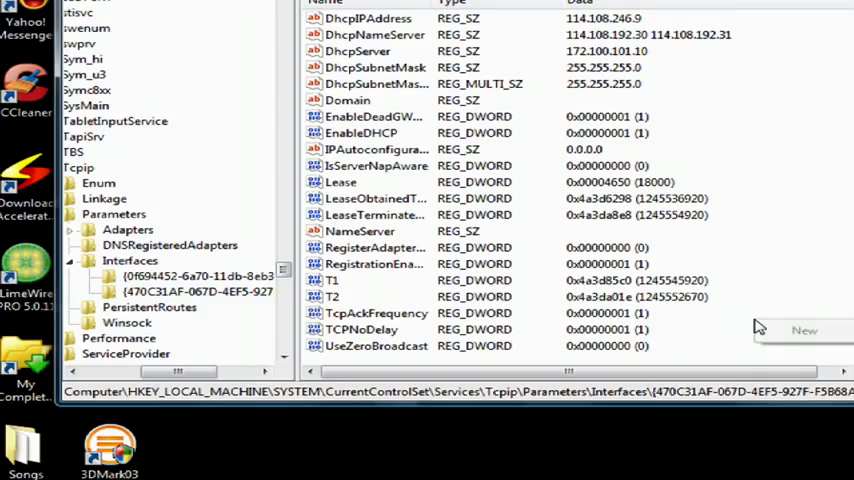
pyautogui.click(804, 330)
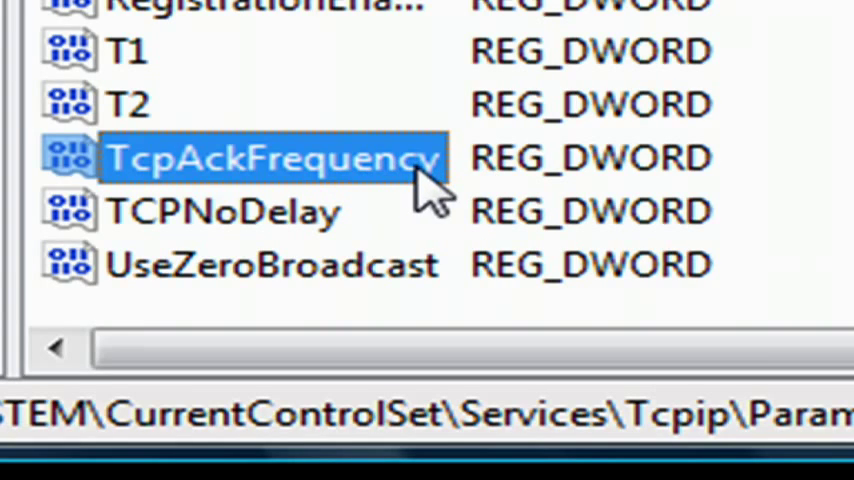
pyautogui.moveTo(345, 265)
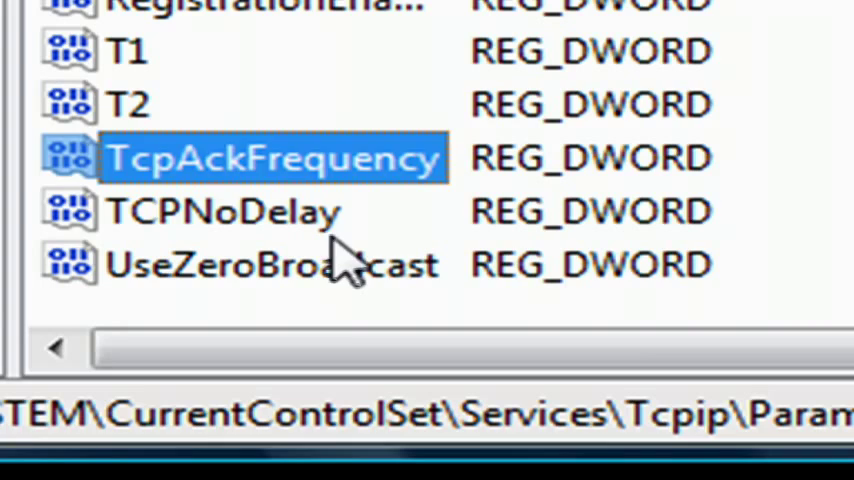
pyautogui.click(225, 211)
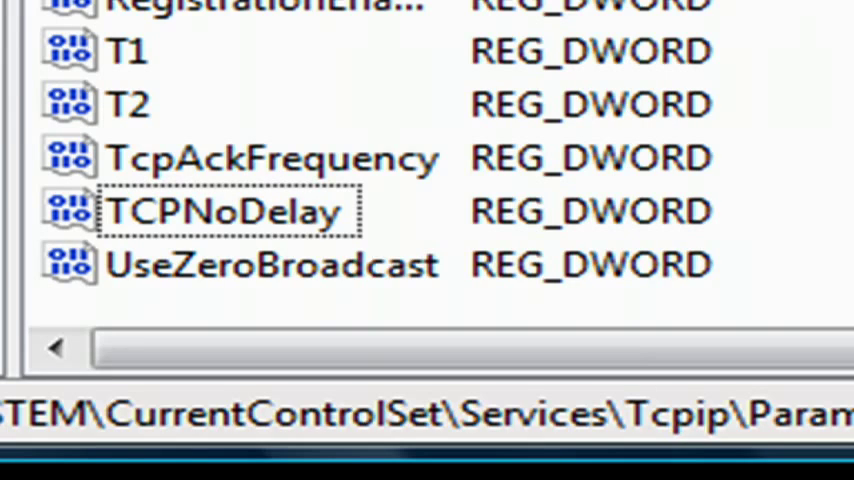
pyautogui.moveTo(470, 185)
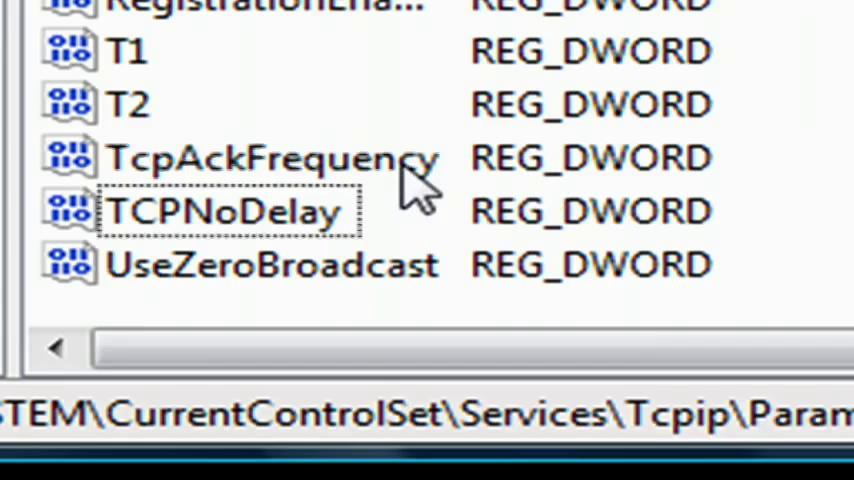
# Step: Set TcpAckFrequency and TCPNoDelay data to 1 and close the value editors
pyautogui.doubleClick(255, 157)
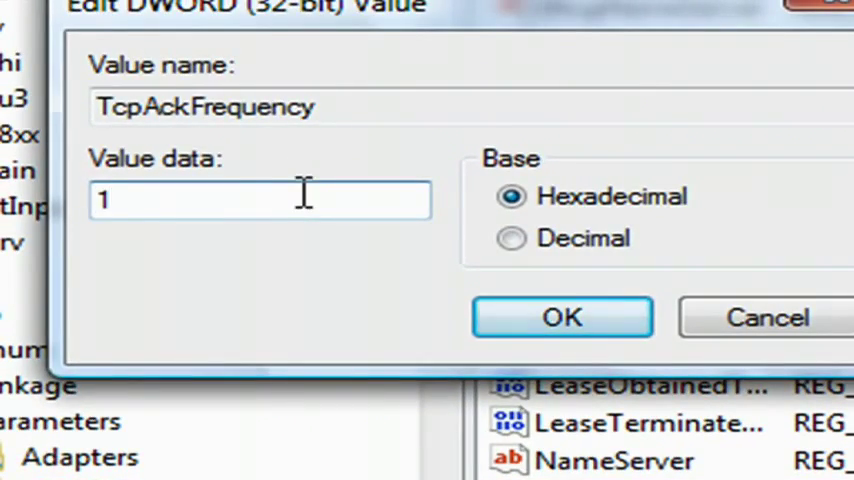
pyautogui.moveTo(150, 255)
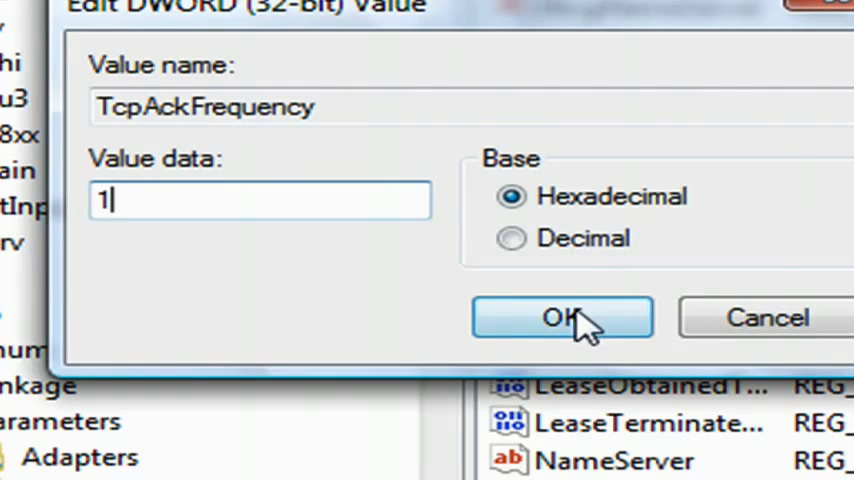
pyautogui.click(563, 317)
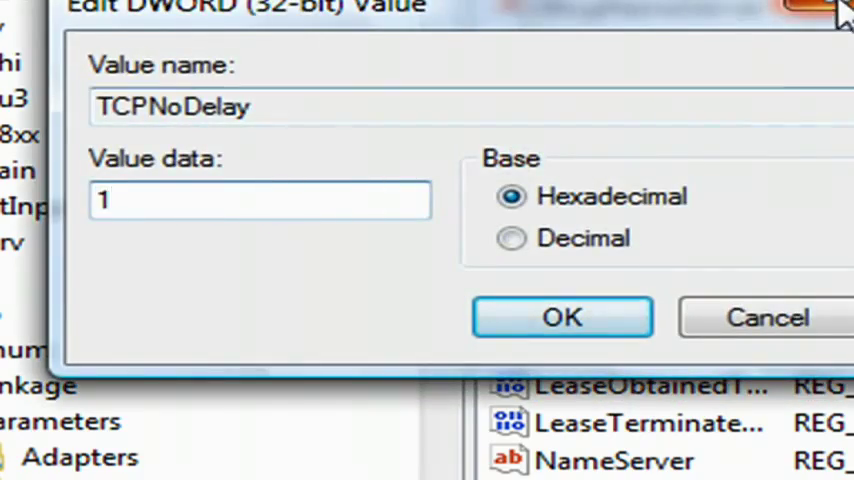
pyautogui.click(562, 317)
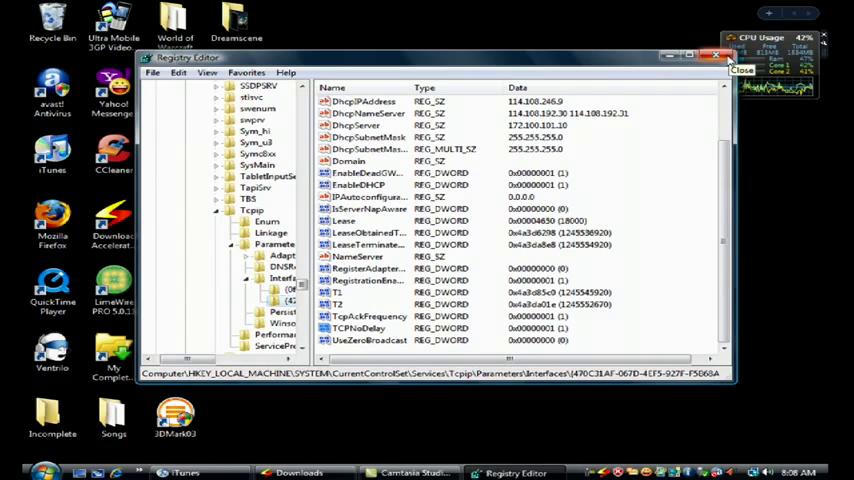
# Step: Close the Registry Editor window
pyautogui.click(717, 56)
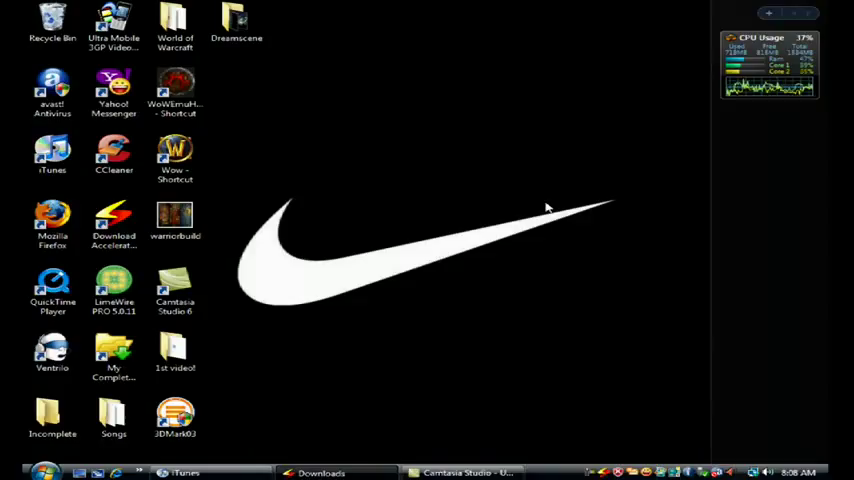
pyautogui.moveTo(546, 225)
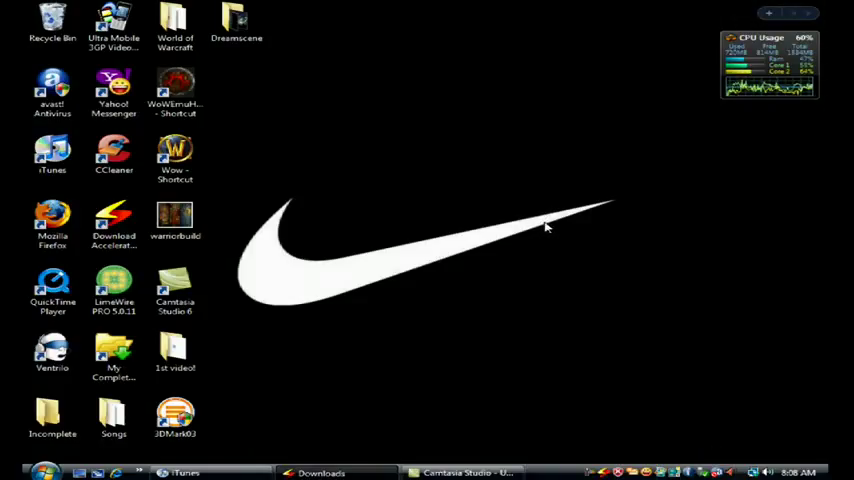
pyautogui.moveTo(547, 197)
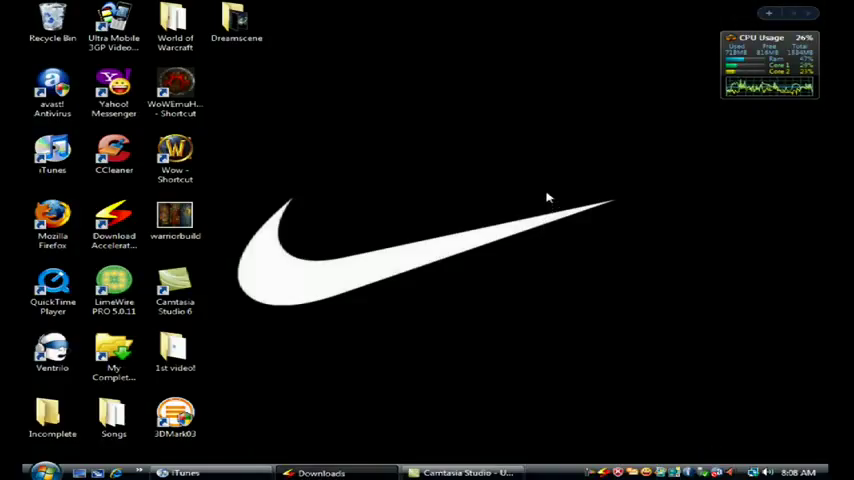